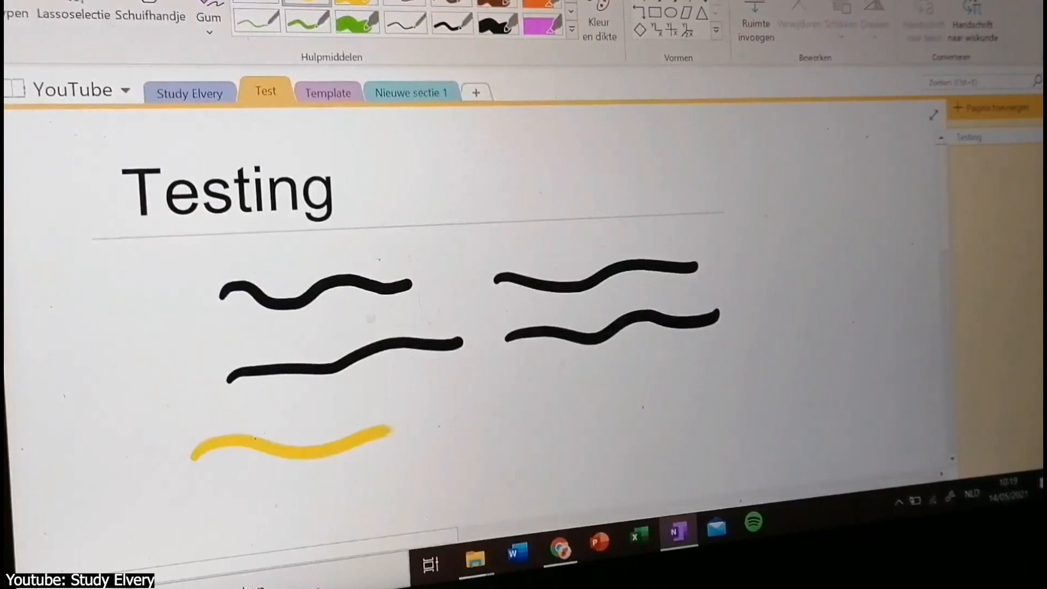
# - Draw a green wavy stroke beside the yellow one and a small blue square above it
pyautogui.moveTo(514, 421); pyautogui.dragTo(747, 411)
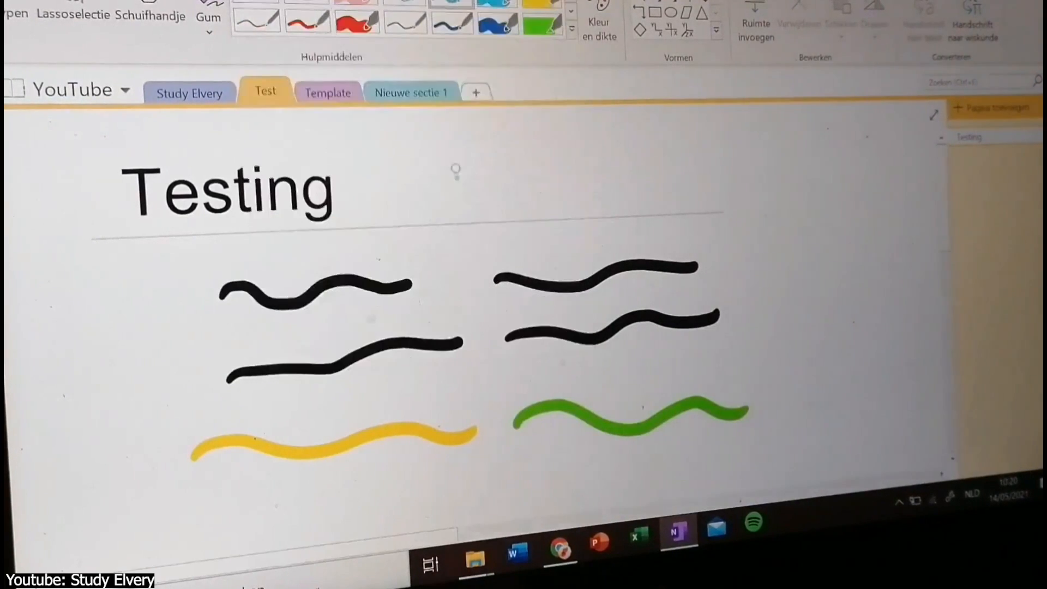
pyautogui.moveTo(761, 327); pyautogui.dragTo(827, 393)
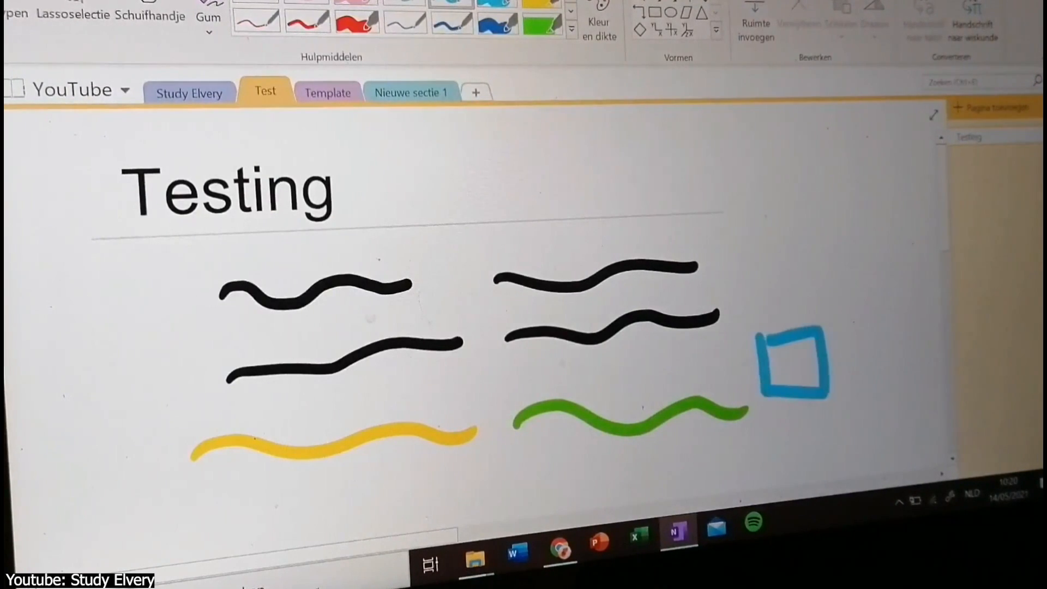